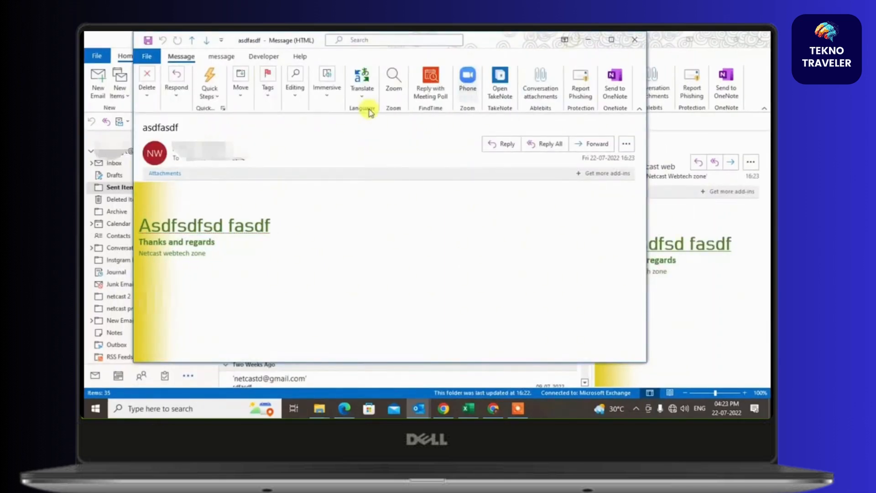
Step: Expand the Move group options for the sent message 'asdfasdf'
{"action": "left_click", "coordinate": [241, 84]}
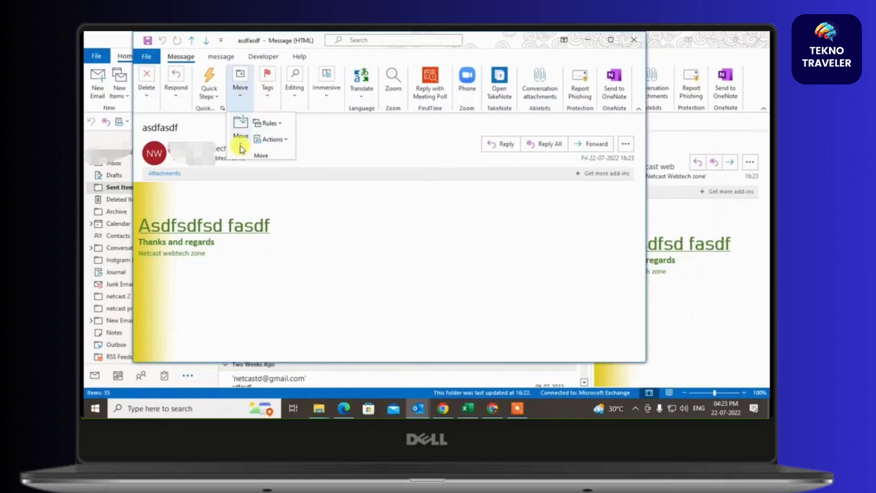
Step: Choose Actions > Recall This Message, keeping 'Delete unread copies of this message' selected
{"action": "left_click", "coordinate": [272, 139]}
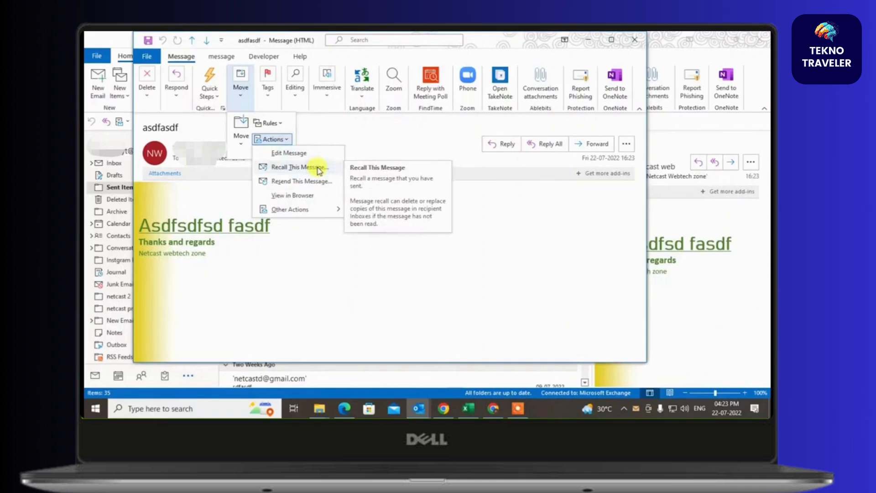
{"action": "left_click", "coordinate": [298, 167]}
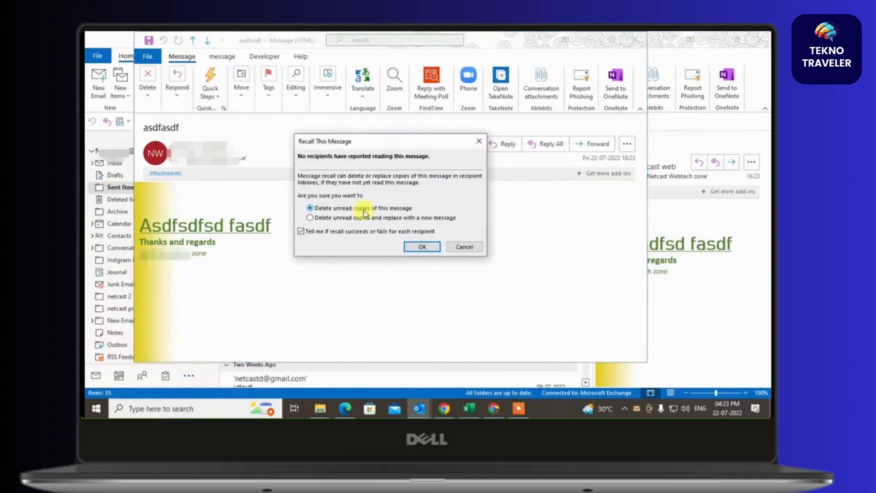